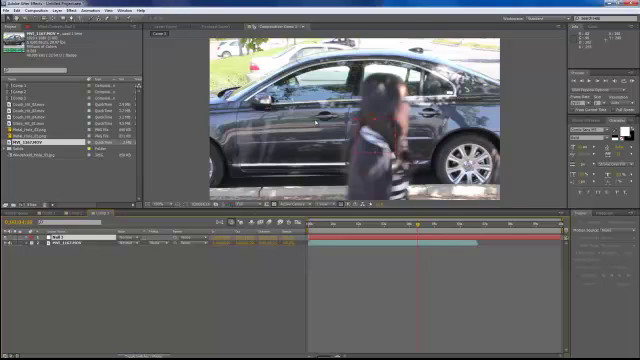
mouse_move(358, 167)
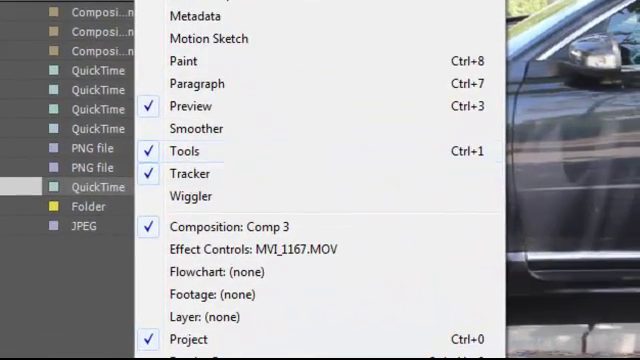
Track position on MVI_1167.MOV in the Tracker panel, targeting Null 3
click(189, 173)
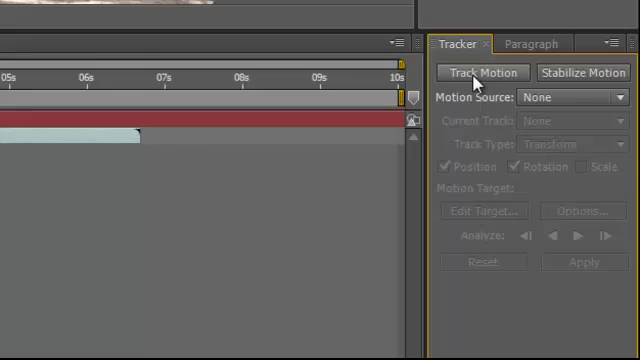
click(483, 72)
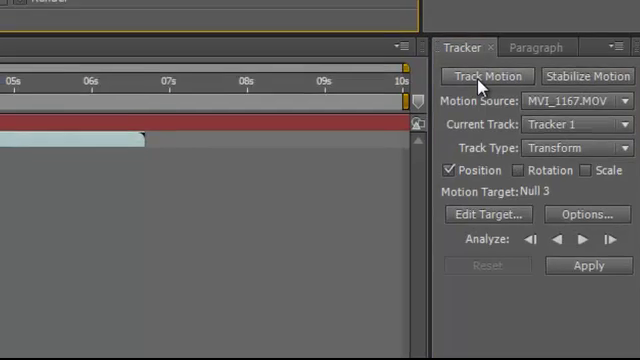
click(519, 124)
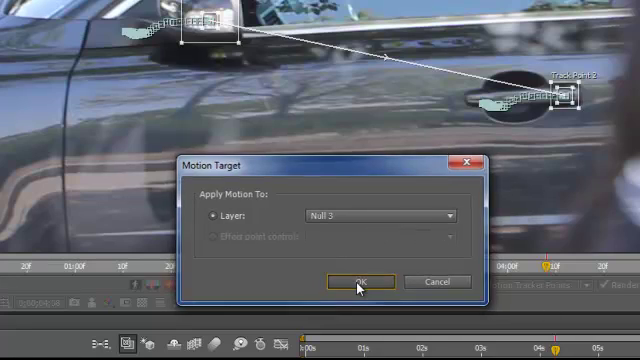
Confirm Layer: Null 3 in the Motion Target dialog to apply the track
click(363, 282)
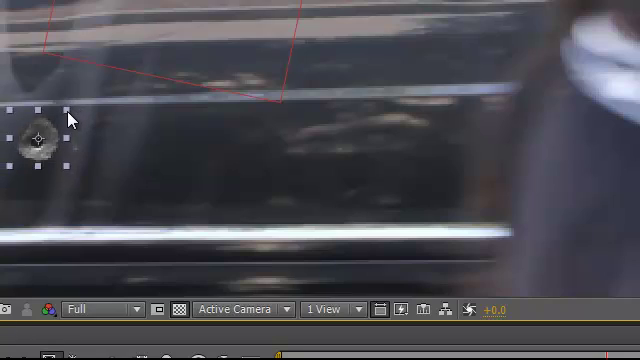
mouse_move(168, 100)
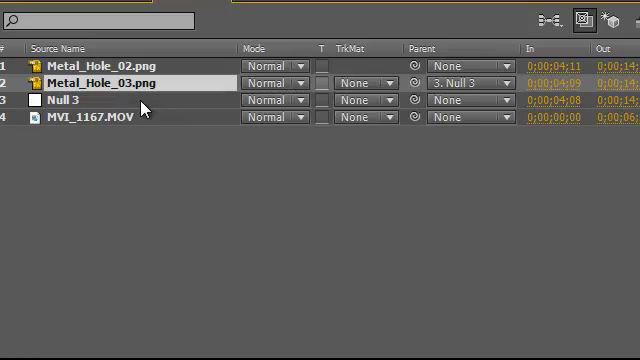
Set Metal_Hole_03.png's parent to 3. Null 3 in the Timeline
drag(409, 65, 65, 100)
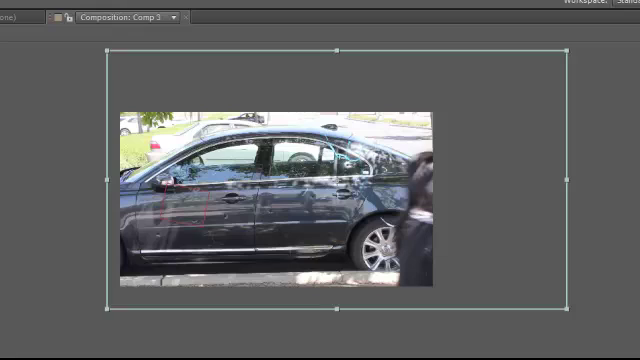
mouse_move(568, 313)
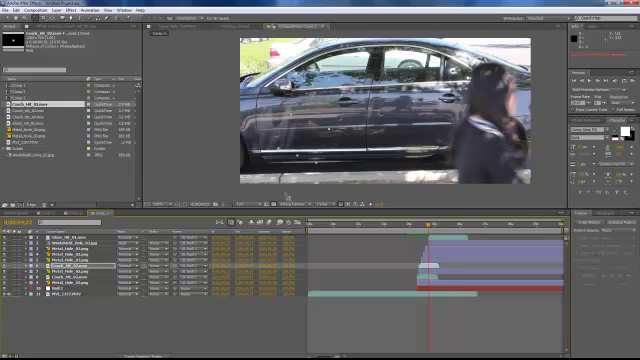
Select a layer and jump back to an earlier frame to check spark timing
click(35, 105)
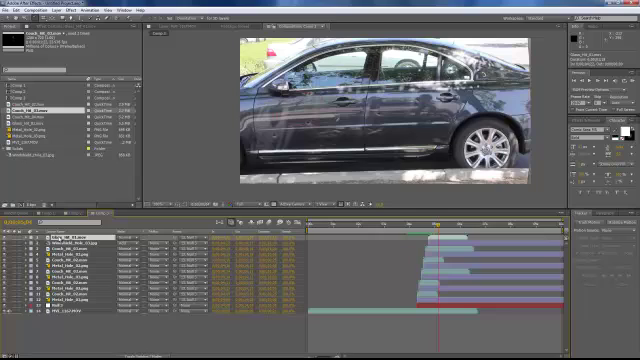
click(426, 228)
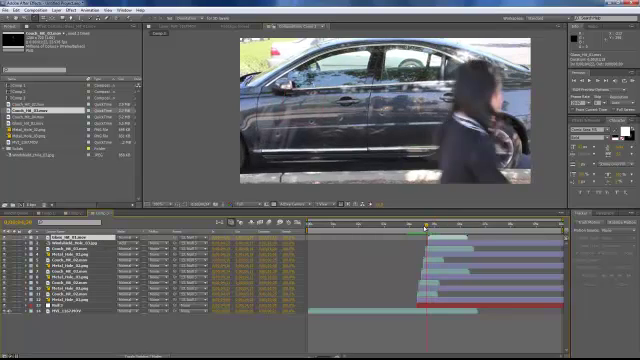